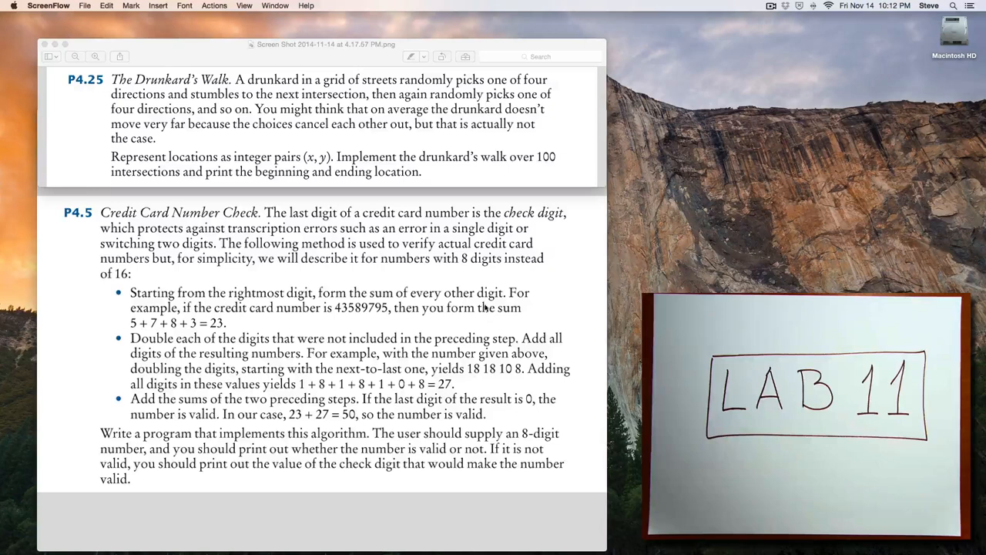
mouse_move(370, 213)
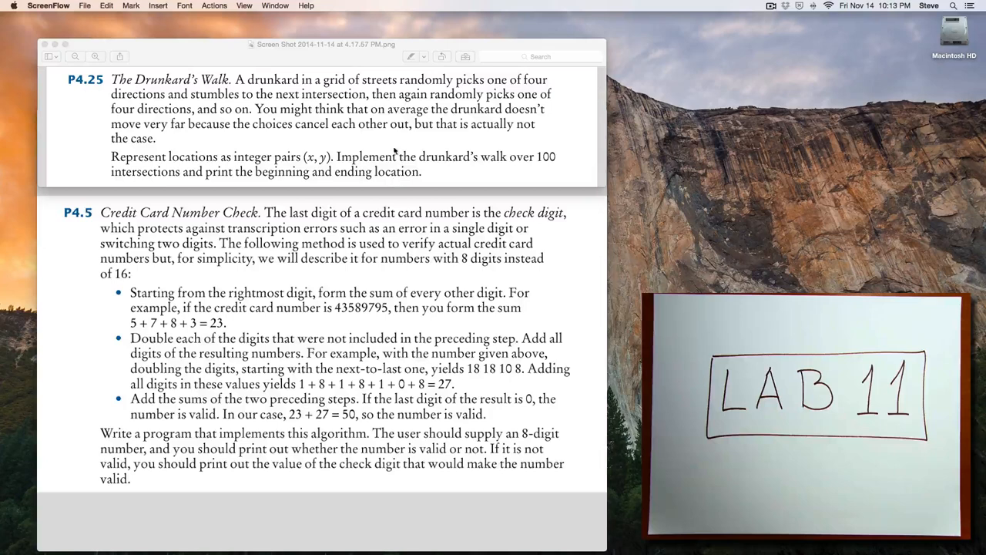
mouse_move(296, 143)
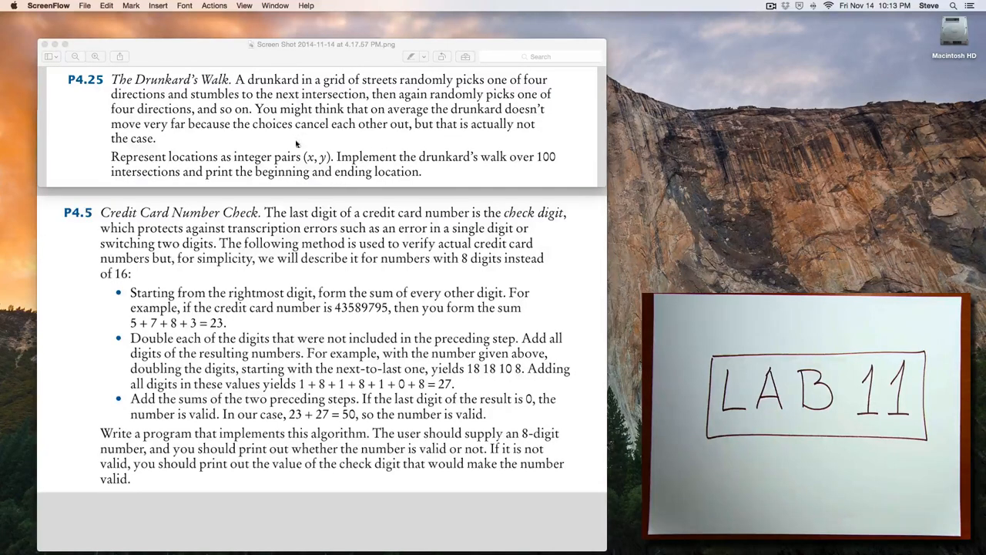
mouse_move(153, 91)
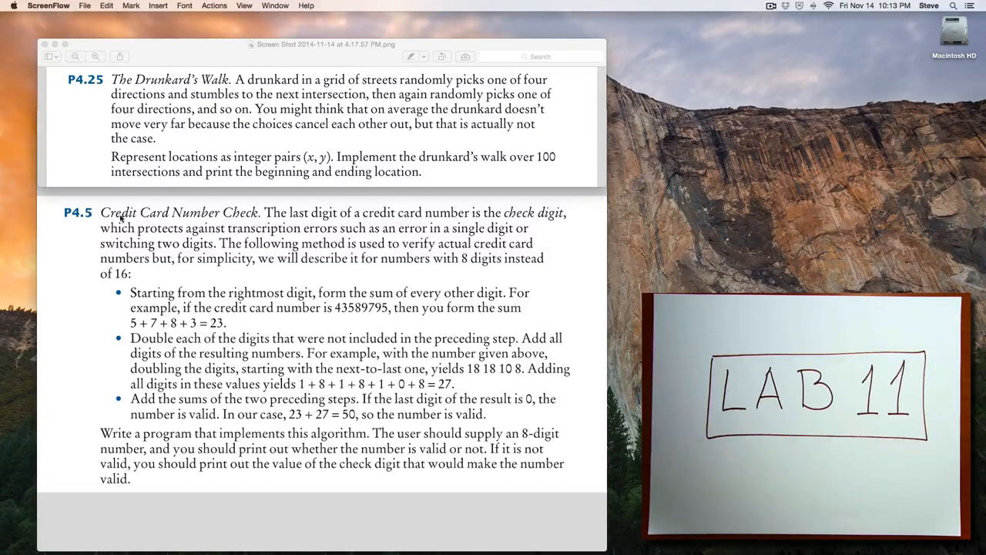
mouse_move(227, 221)
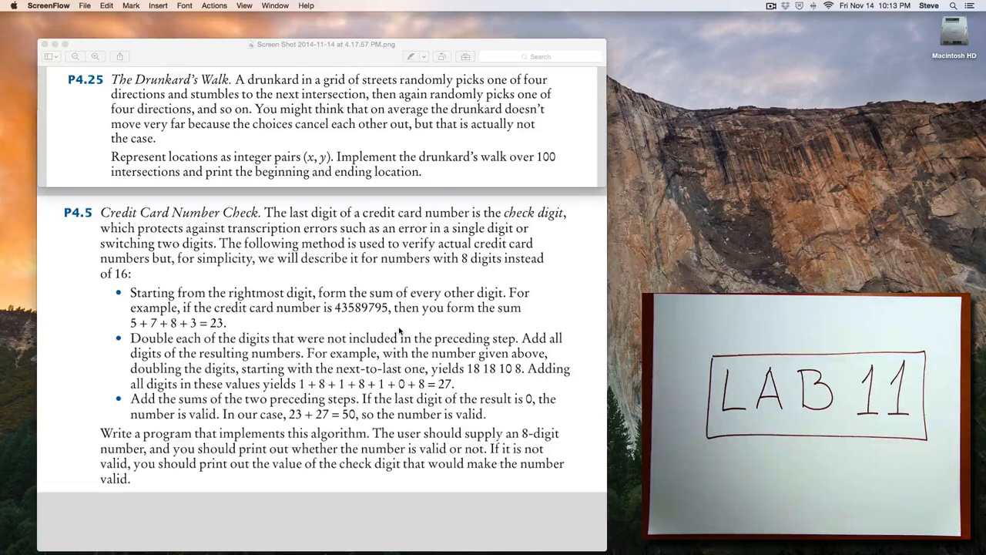
mouse_move(214, 448)
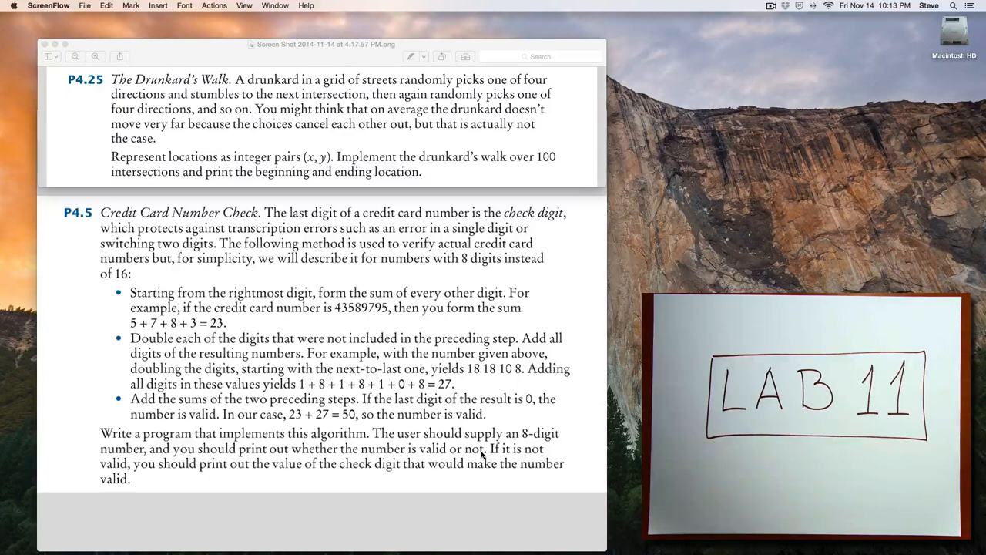
mouse_move(502, 467)
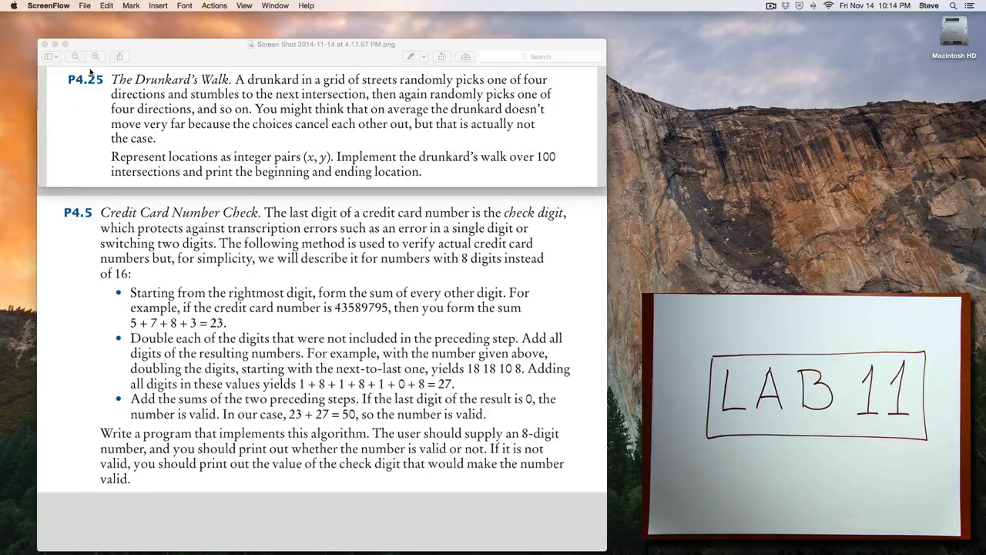
mouse_move(91, 120)
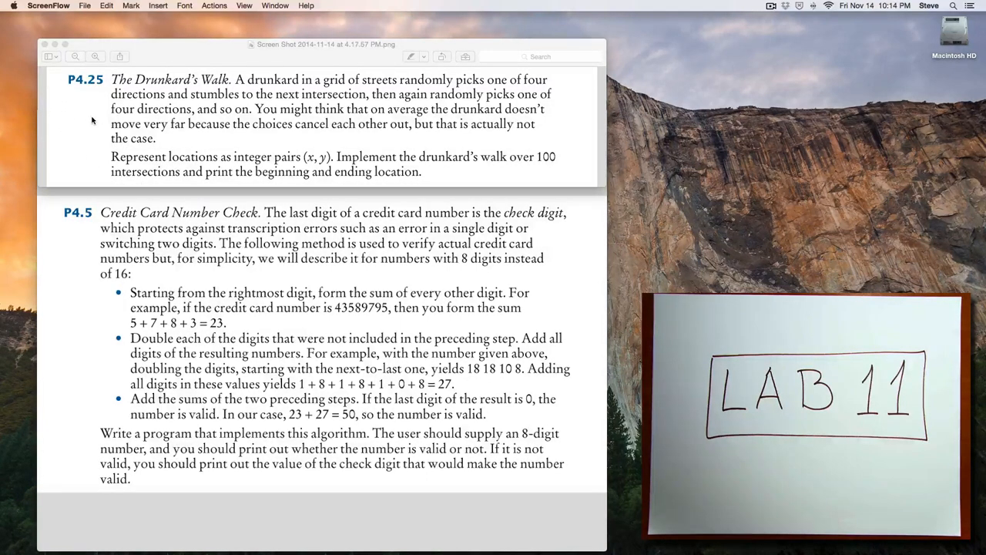